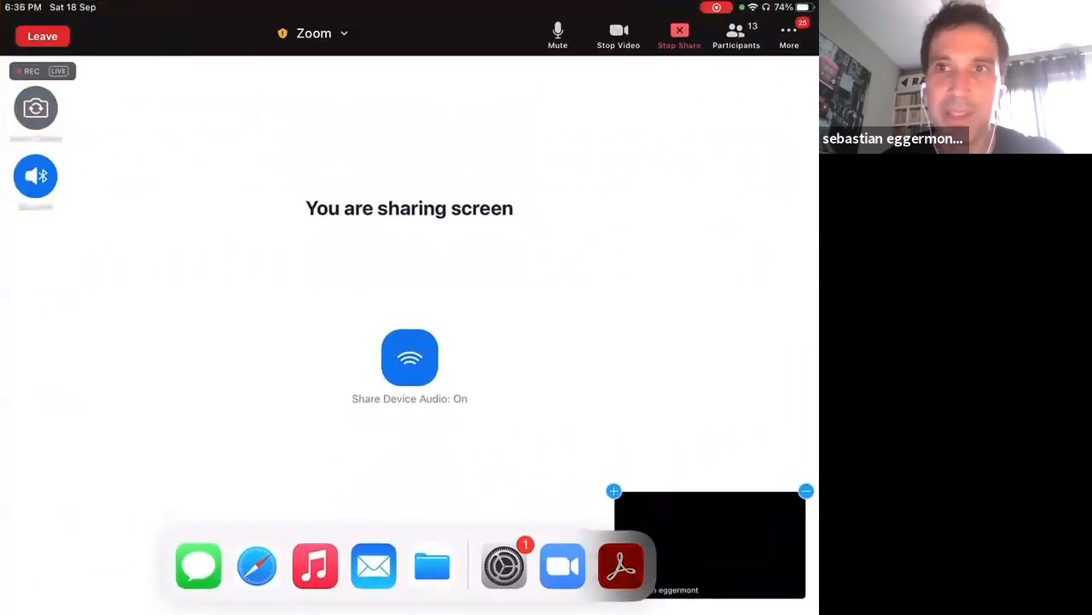
# - Bring up the 'VGA Capability for VIC 20' PDF slides at The Hardware page
pyautogui.click(621, 565)
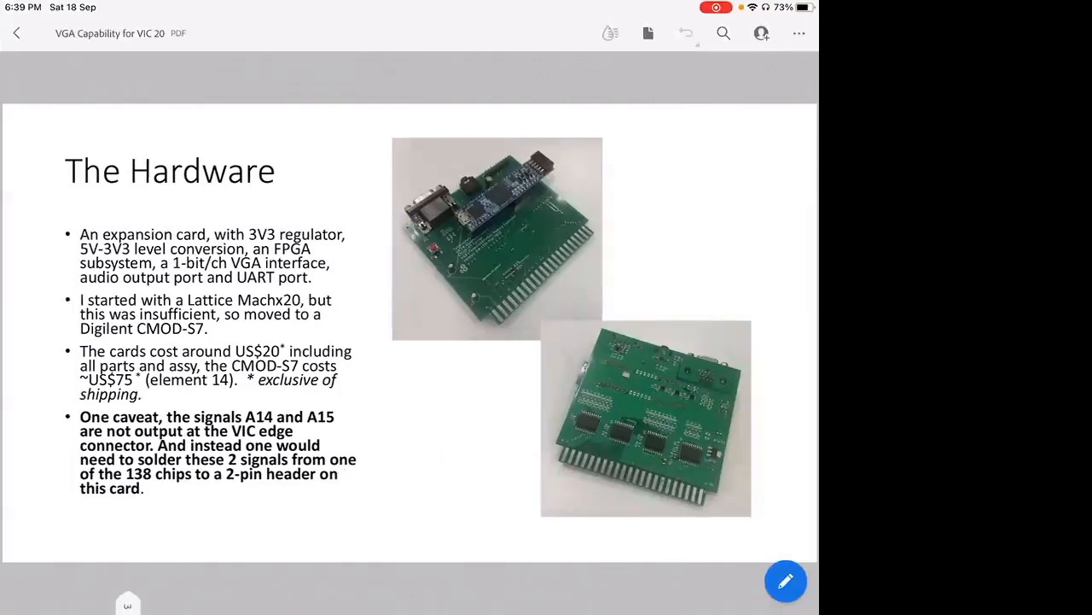
pyautogui.click(785, 580)
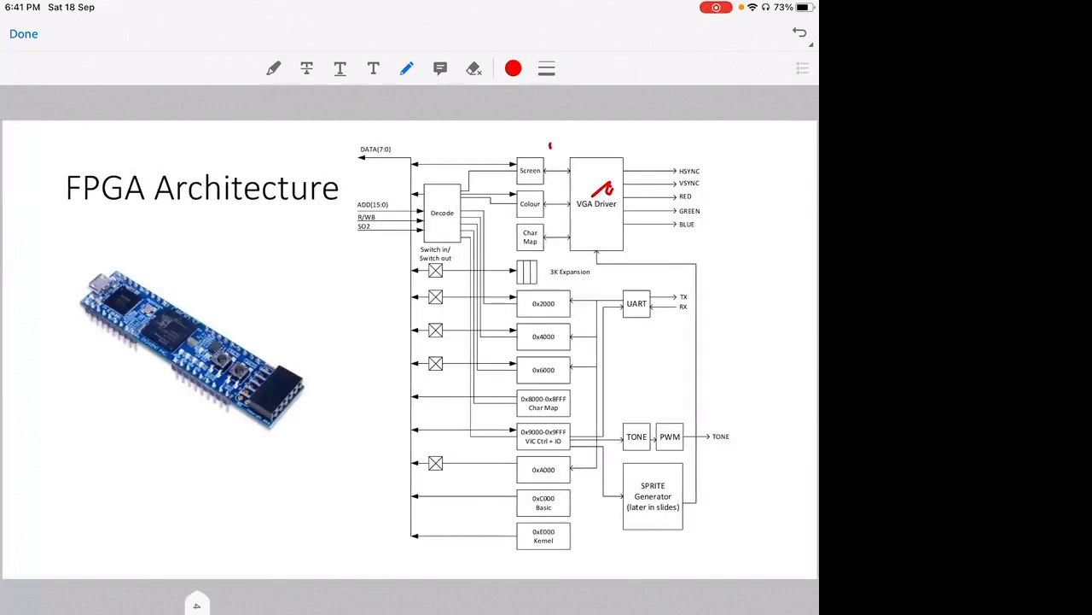
# - Circle Screen, Colour, Char Map and UART blocks and tick the 0xA000 address block in red
pyautogui.moveTo(529, 150); pyautogui.dragTo(529, 239)
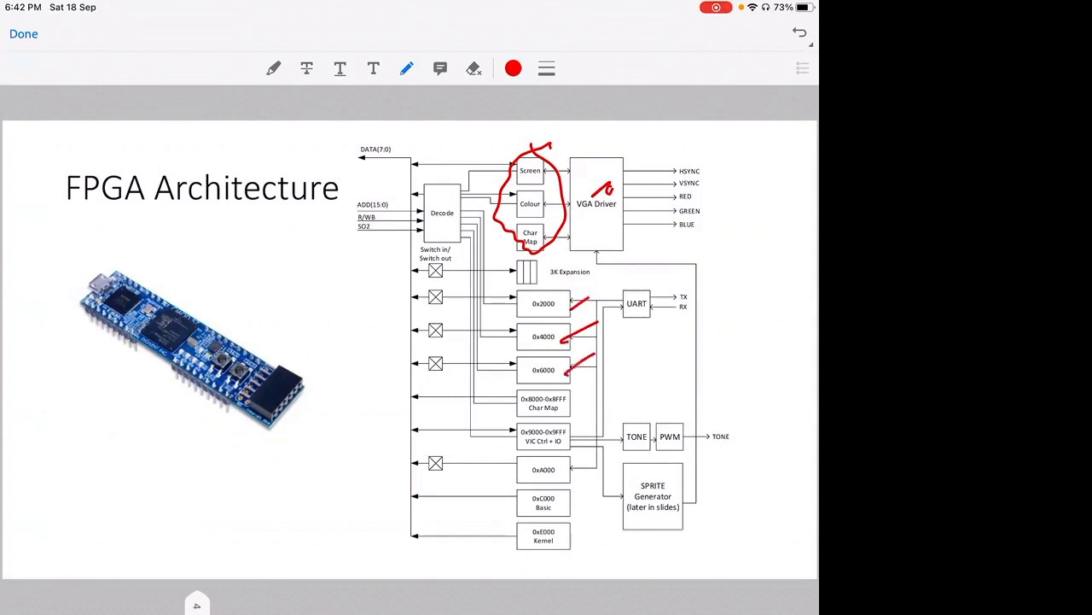
pyautogui.moveTo(561, 475); pyautogui.dragTo(587, 463)
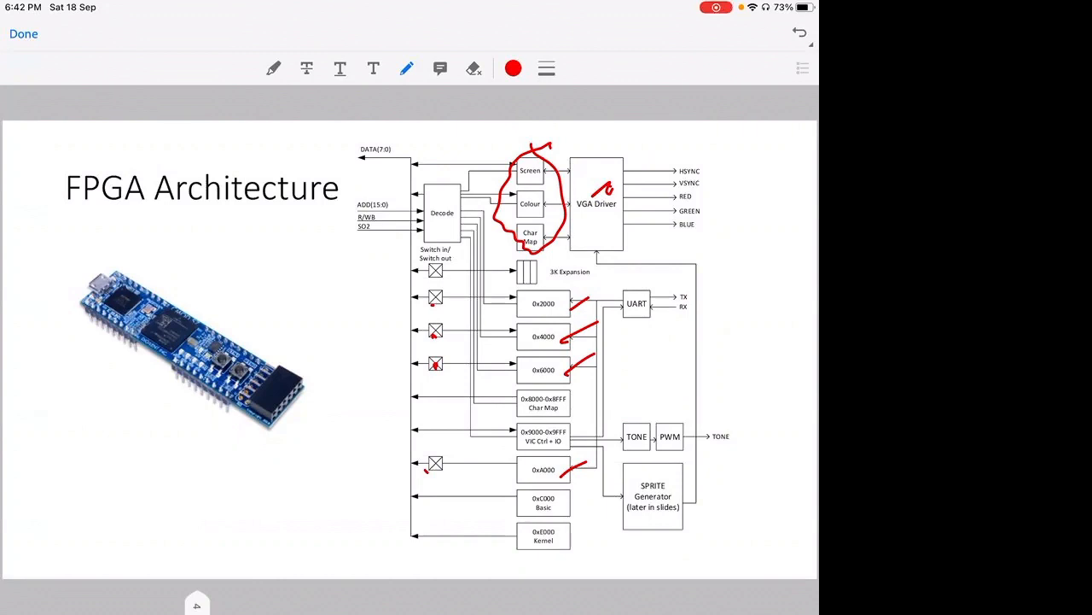
pyautogui.moveTo(649, 281); pyautogui.dragTo(635, 325)
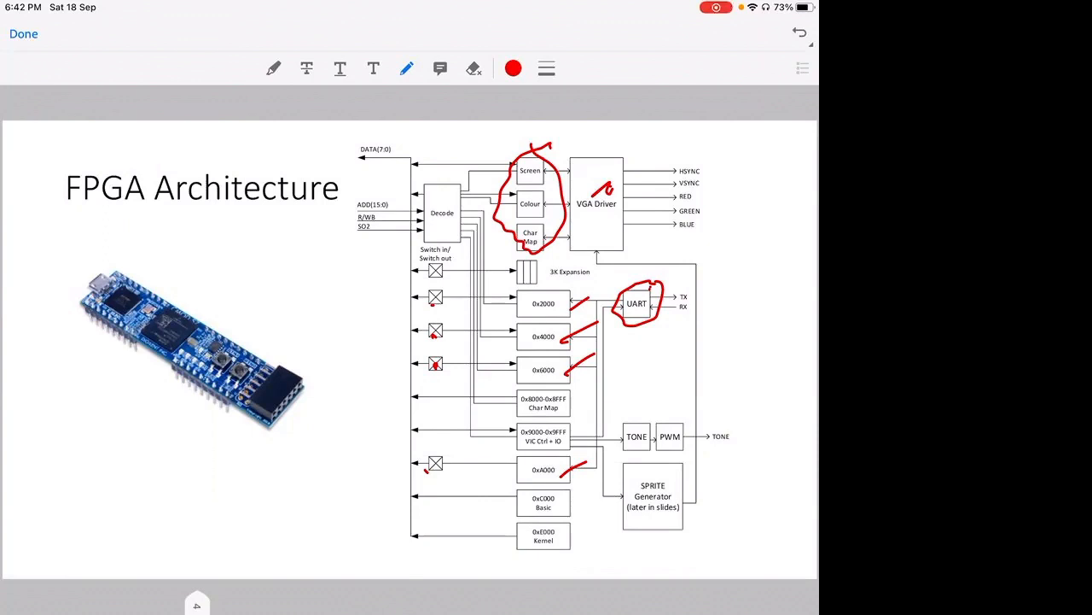
pyautogui.moveTo(614, 402); pyautogui.dragTo(726, 461)
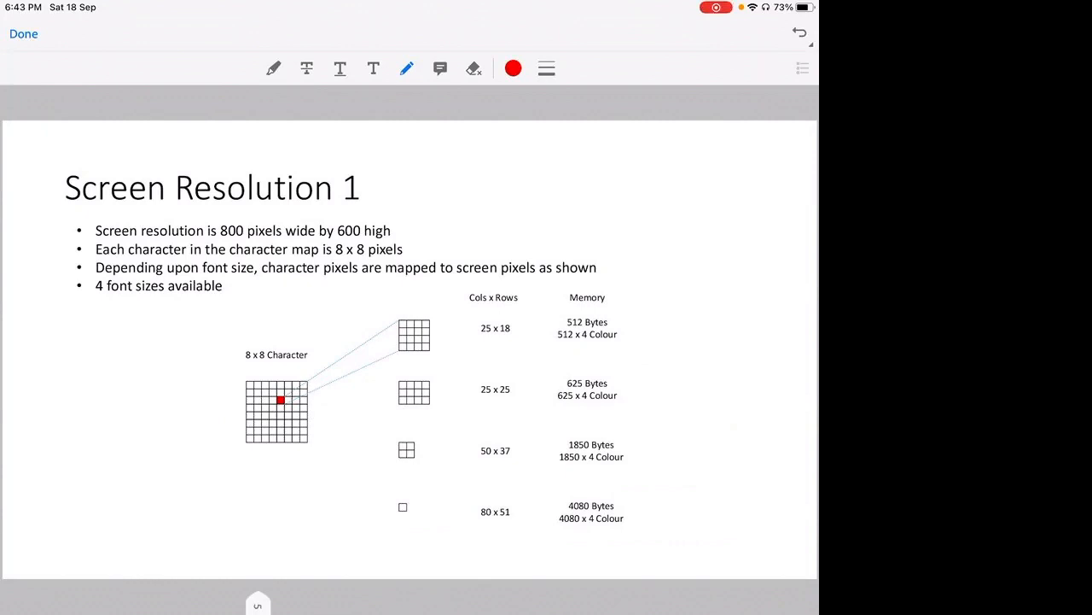
# - Draw a red tick beside a memory figure in the Screen Resolution 1 table
pyautogui.moveTo(656, 322); pyautogui.dragTo(648, 394)
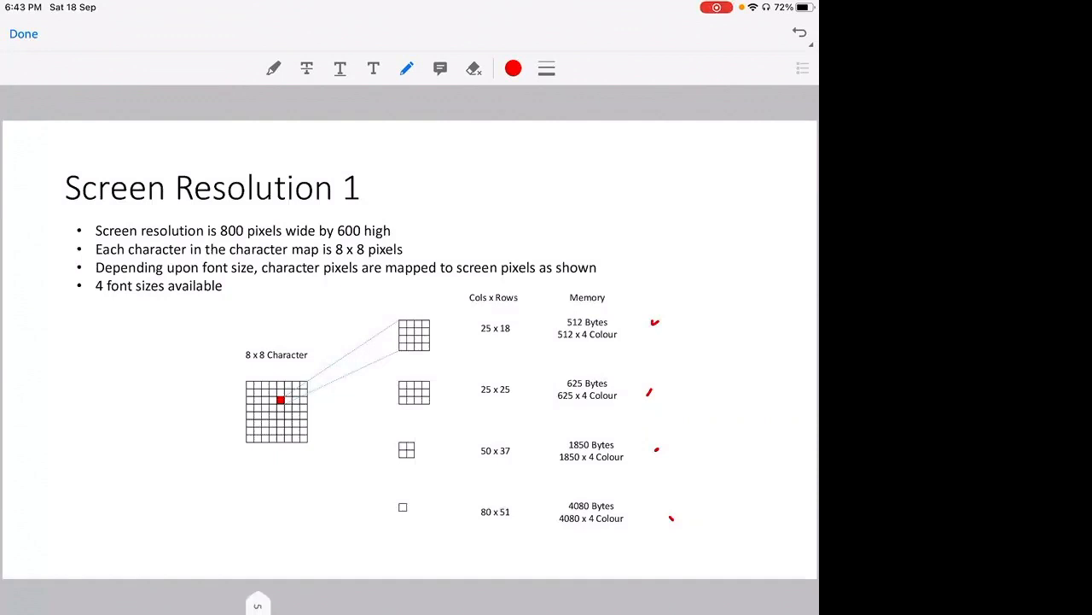
# - Advance to the Screen Resolution 2 slide on screen and colour memory
pyautogui.moveTo(555, 350); pyautogui.dragTo(632, 362)
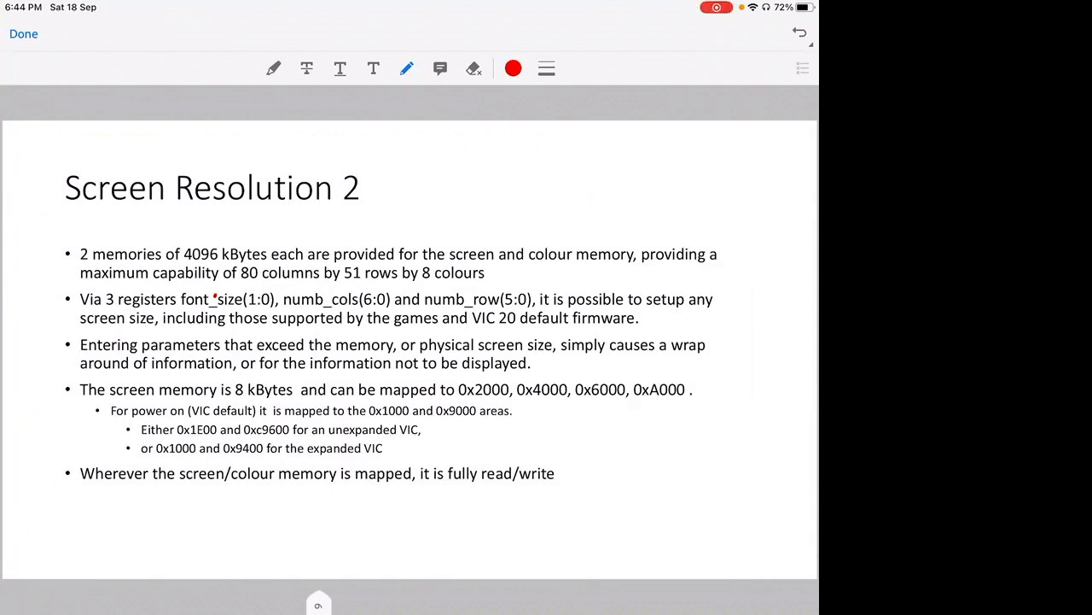
# - Underline the colour memory phrase in red and dismiss the Zoom recording notice
pyautogui.moveTo(528, 273); pyautogui.dragTo(587, 271)
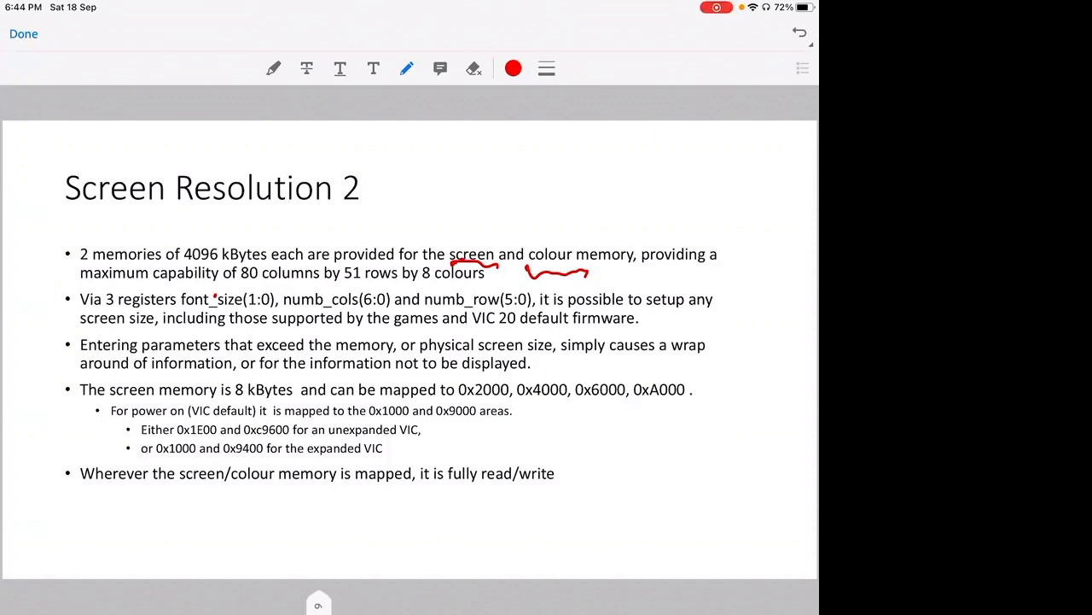
pyautogui.moveTo(186, 300); pyautogui.dragTo(273, 318)
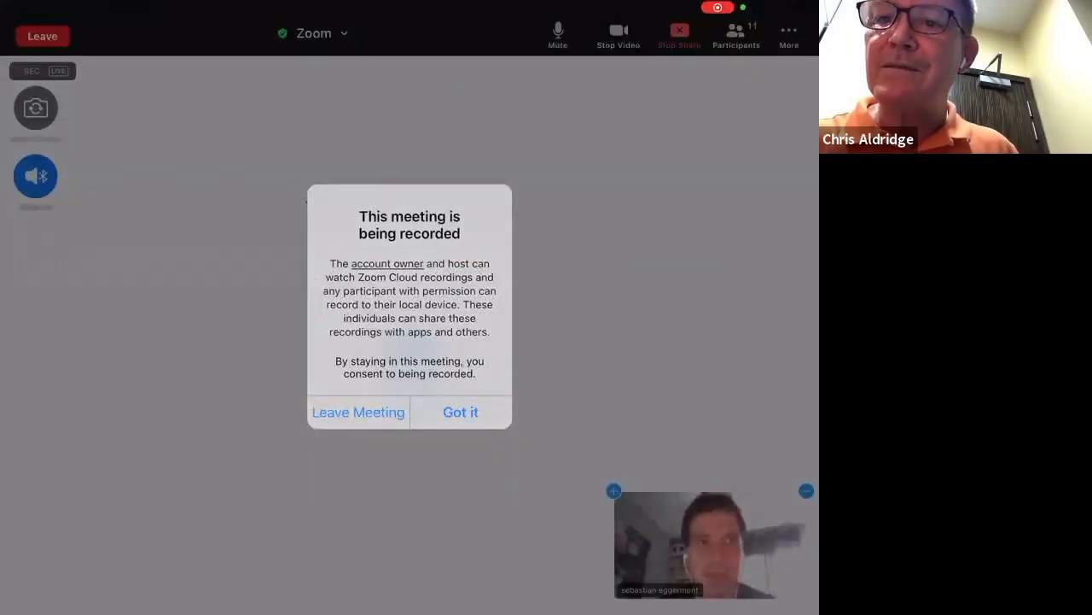
pyautogui.click(461, 411)
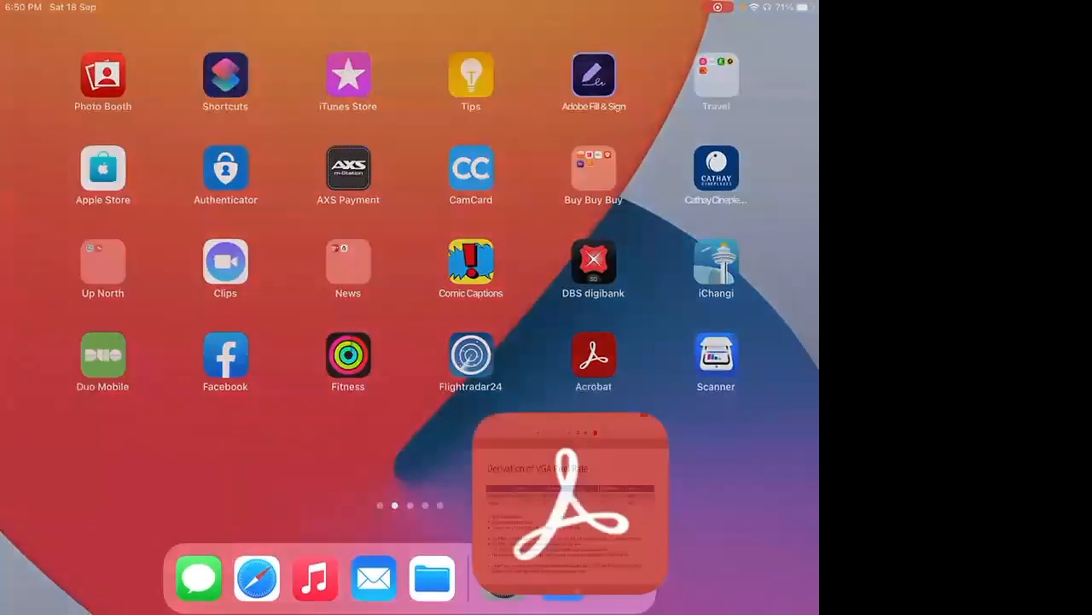
# - Return to the Screen Resolution 2 slide deck in Acrobat Reader
pyautogui.click(570, 508)
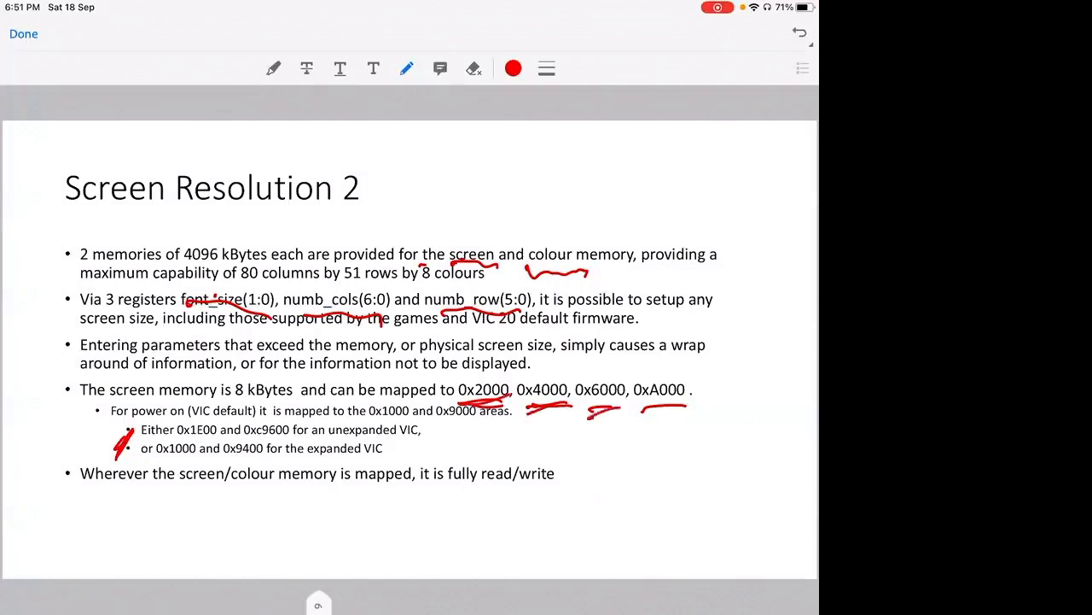
# - Advance from Screen Resolution 2 to the VGA Scanning slide
pyautogui.moveTo(652, 420); pyautogui.dragTo(704, 417)
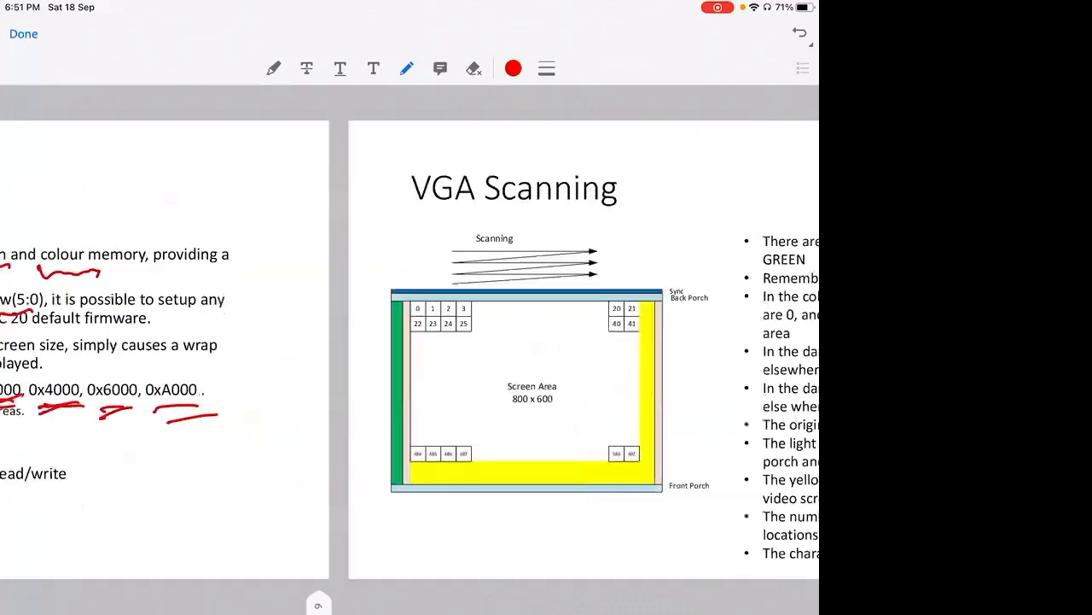
# - Draw a red arrow to the Sync Back Porch band and annotate the scanning diagram
pyautogui.hscroll(-3)
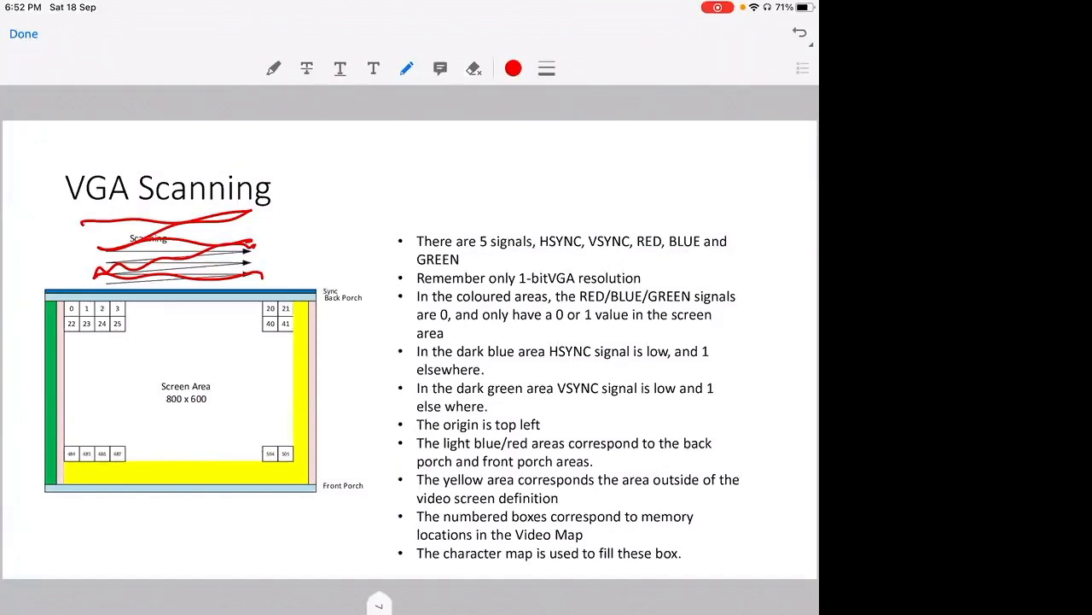
pyautogui.moveTo(315, 290); pyautogui.dragTo(369, 255)
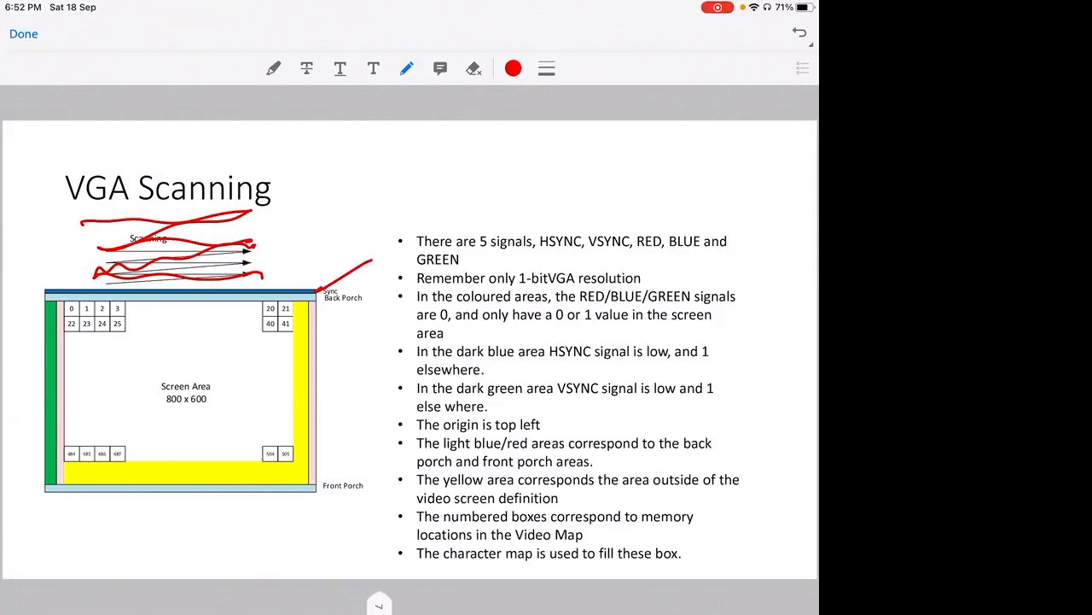
pyautogui.moveTo(48, 486); pyautogui.dragTo(44, 530)
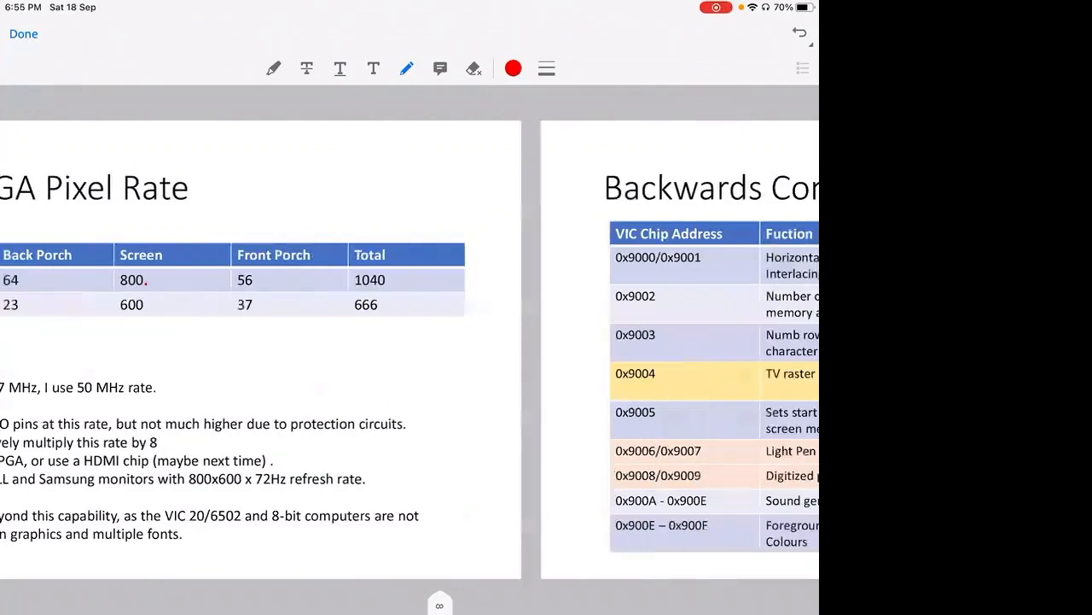
# - Draw red strokes and arrows marking the 0x9004 Kind of Compatible entry in the VIC table
pyautogui.hscroll(-3)
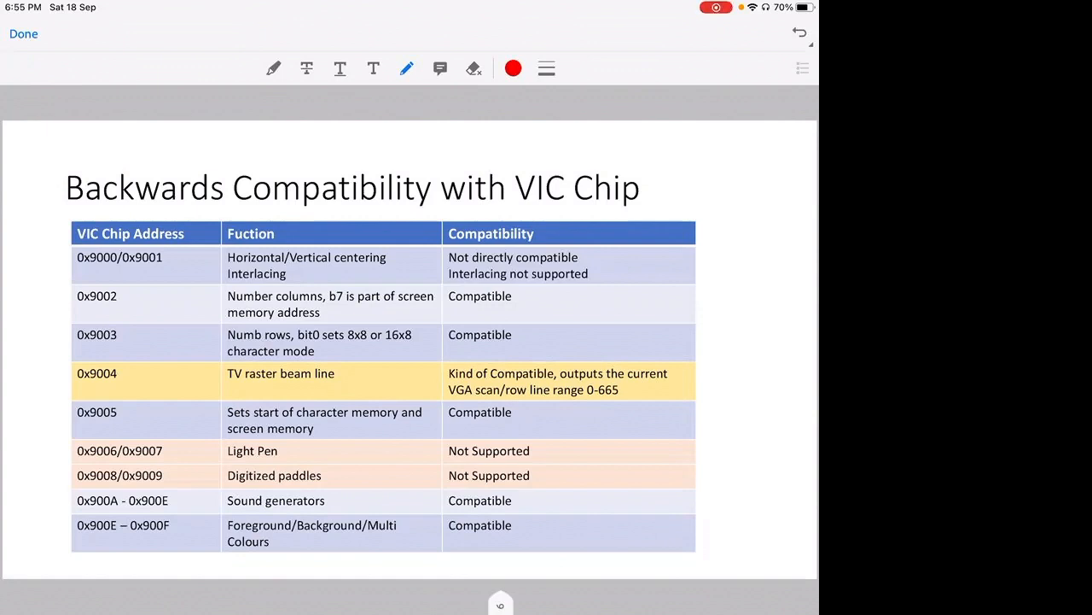
pyautogui.moveTo(631, 269); pyautogui.dragTo(657, 256)
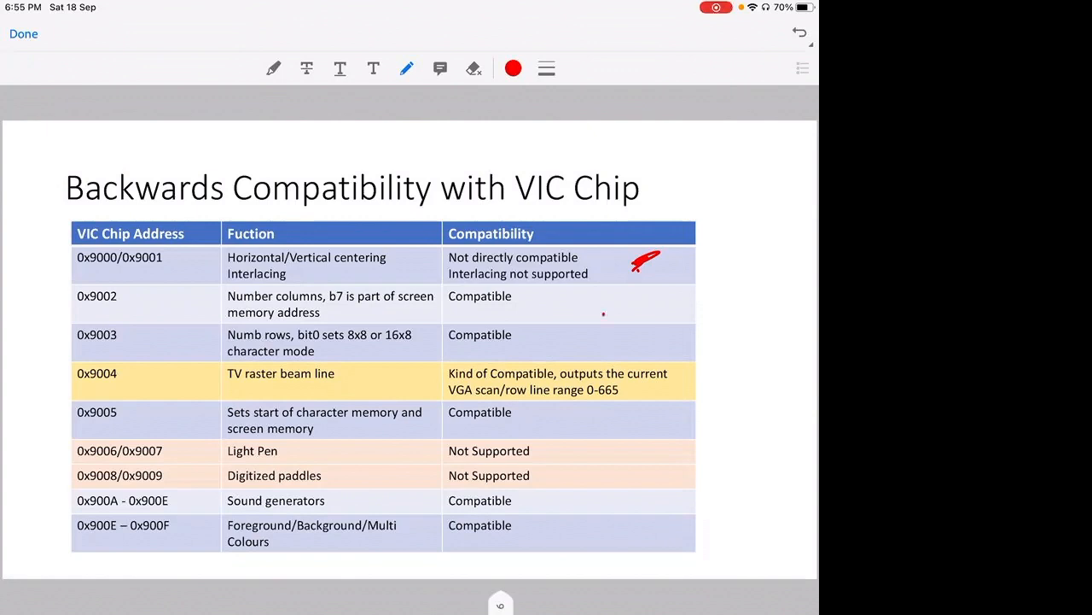
pyautogui.moveTo(604, 314); pyautogui.dragTo(662, 294)
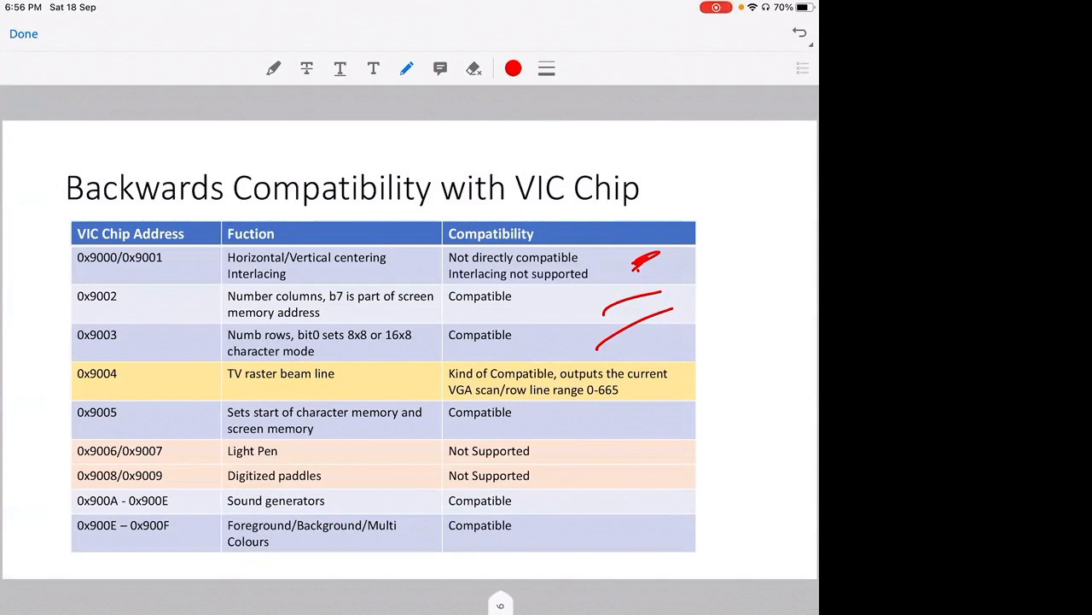
pyautogui.moveTo(597, 350); pyautogui.dragTo(563, 379)
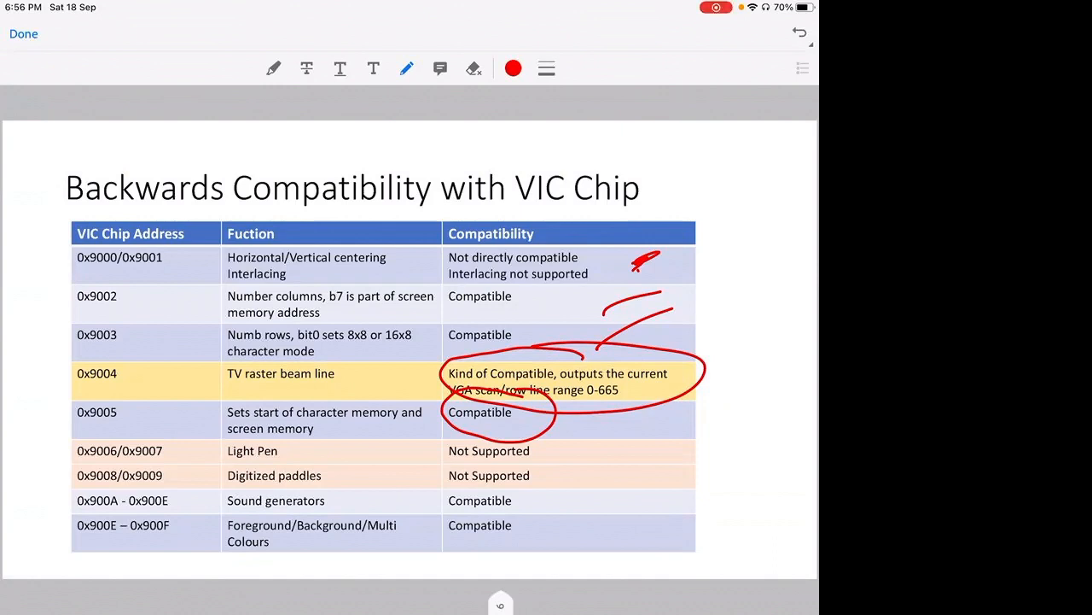
# - Move forward to the 'More colours than the 16 available' palette slide
pyautogui.click(574, 454)
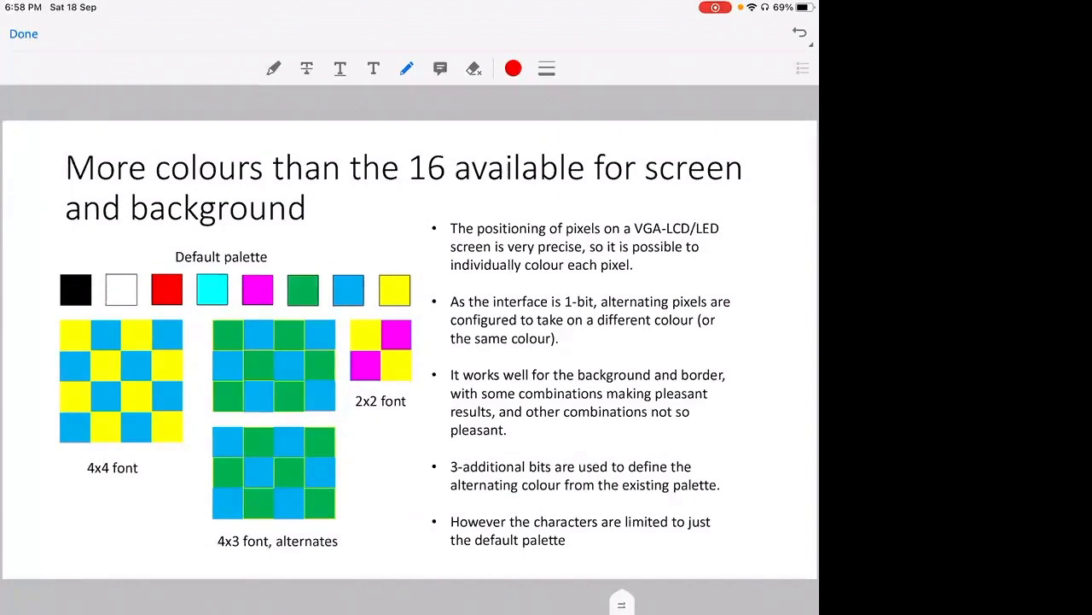
pyautogui.moveTo(24, 294); pyautogui.dragTo(50, 289)
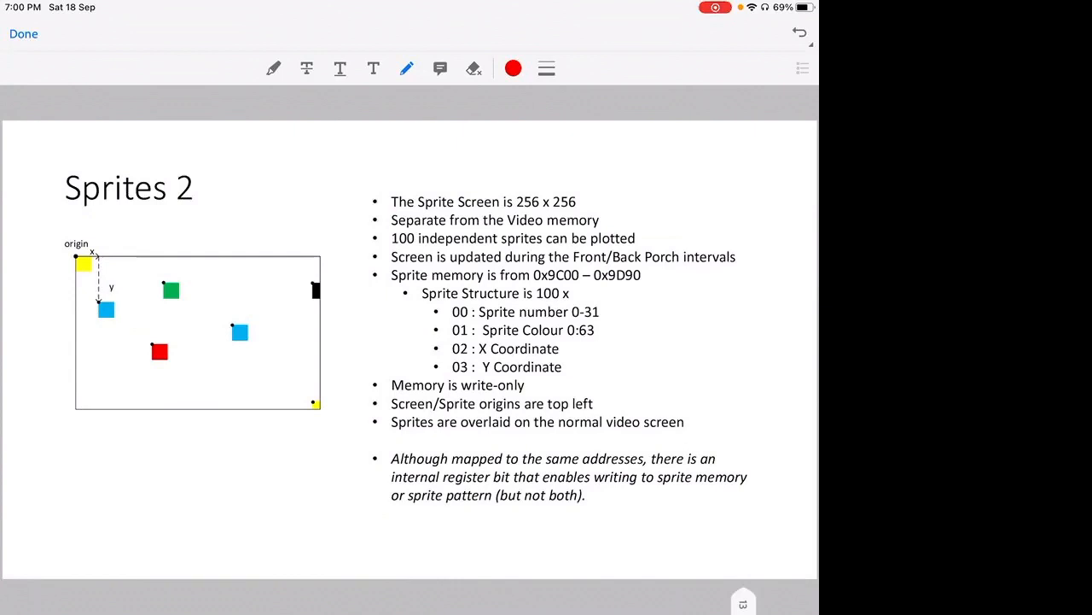
# - Draw red tick marks beside the Sprite Screen 256 x 256 and 100 independent sprites bullets
pyautogui.moveTo(601, 205); pyautogui.dragTo(616, 194)
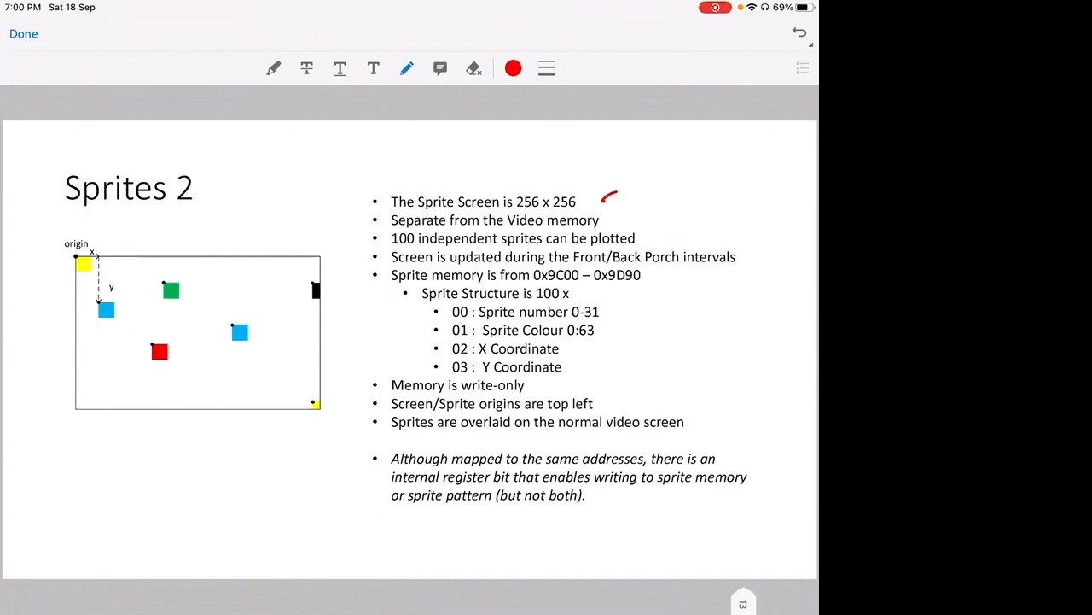
pyautogui.moveTo(640, 239); pyautogui.dragTo(669, 229)
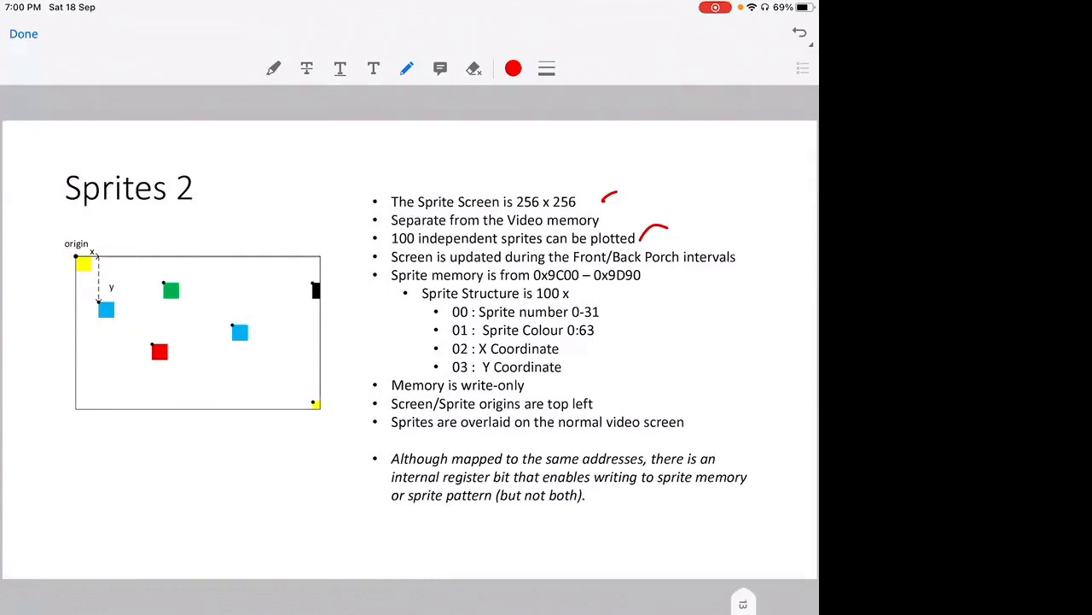